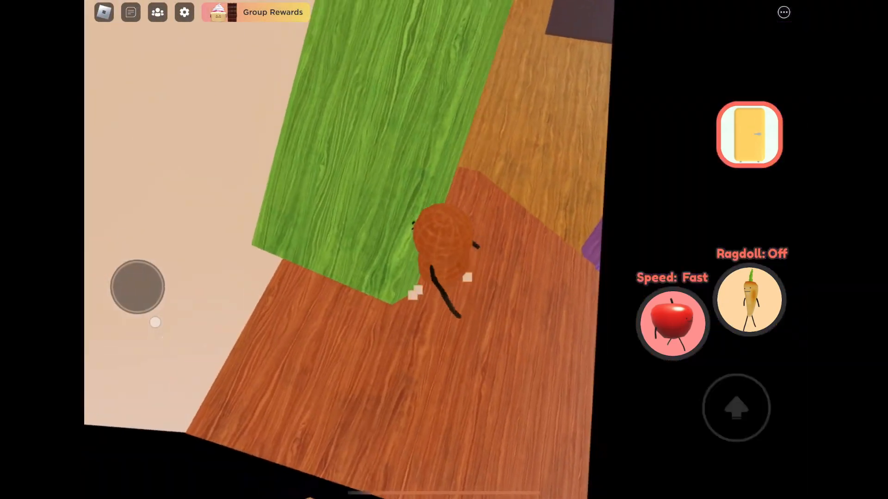
Toggle the peanut's speed to Slow and back to Fast while climbing the pink ramp
left_click(672, 323)
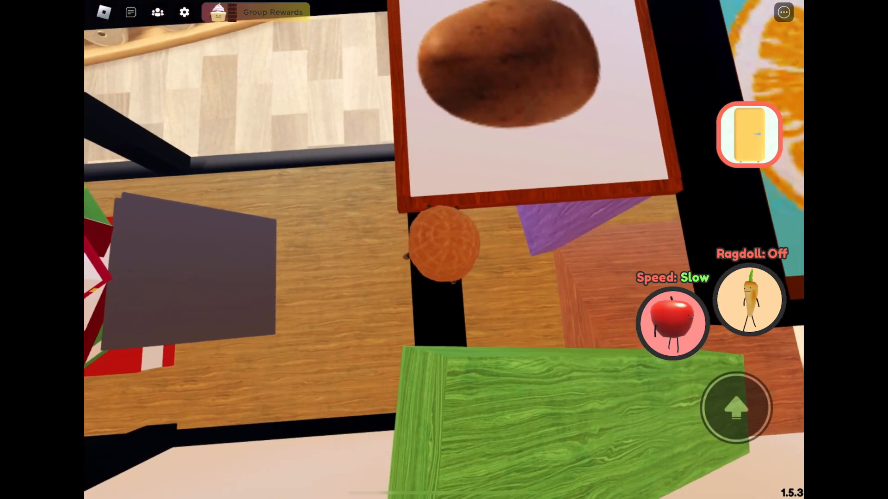
left_click(673, 323)
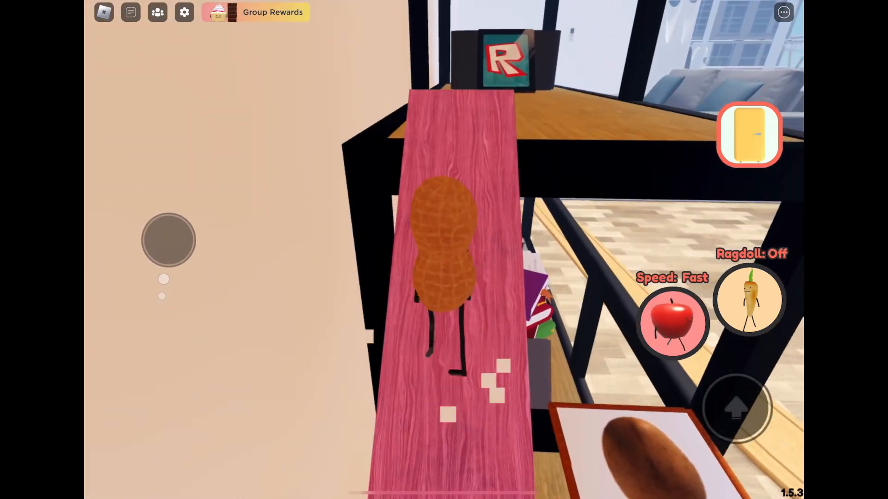
left_click(673, 323)
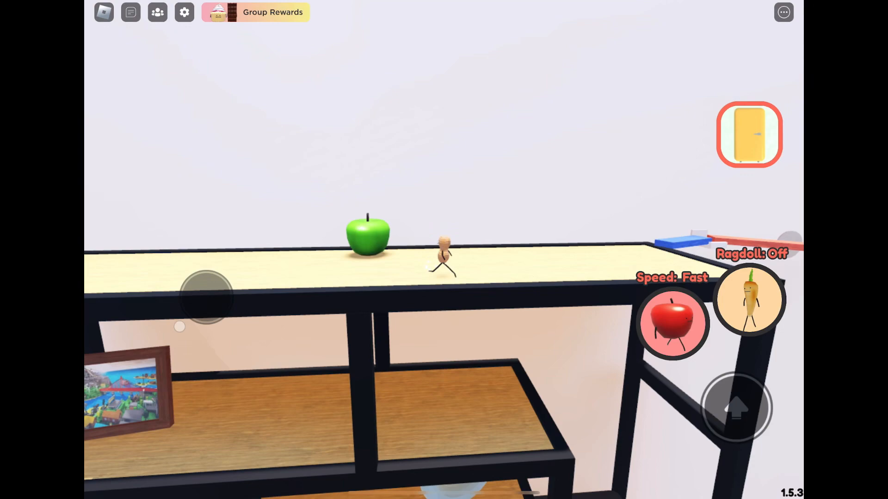
Open the fridge-style food skin display after reaching the green apple
left_click(749, 134)
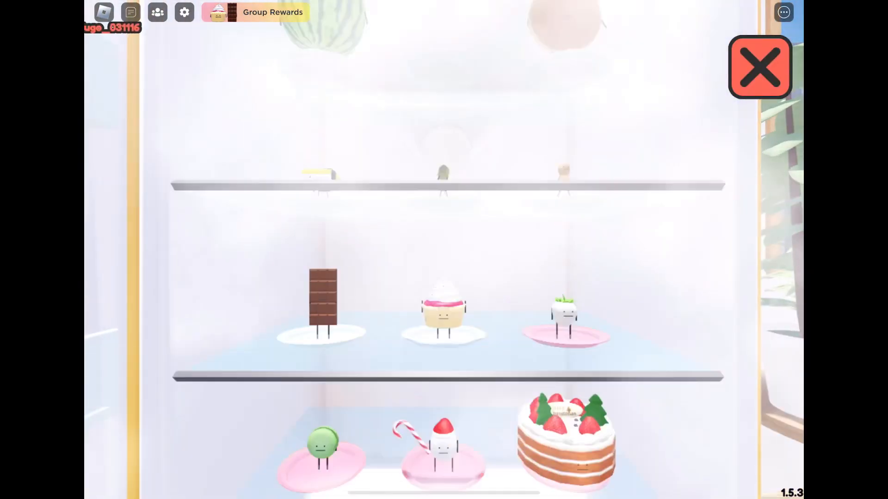